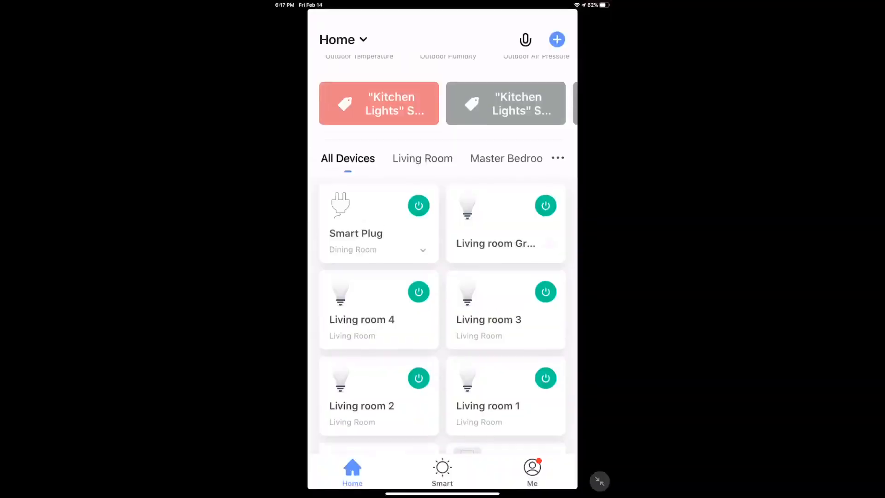
Step: Create a device-status automation triggered by Smart Plug switching ON, with Kitchen Lights ON as the task
scroll(down, 3)
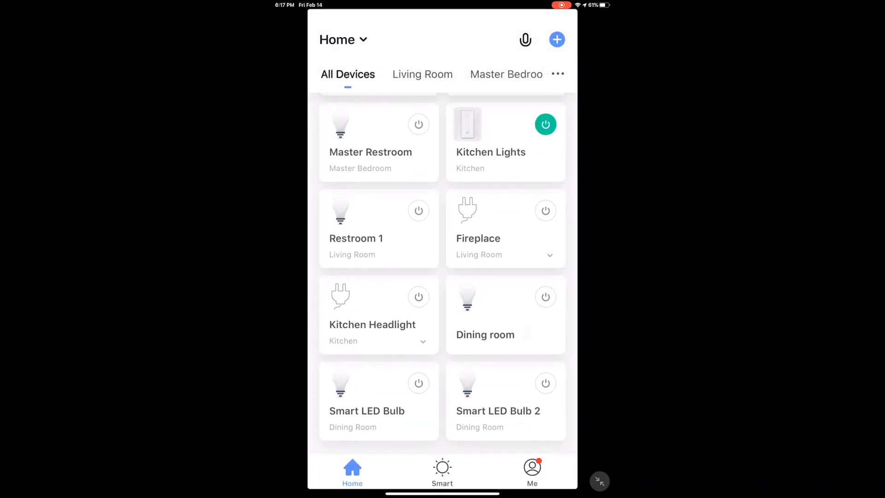
click(556, 38)
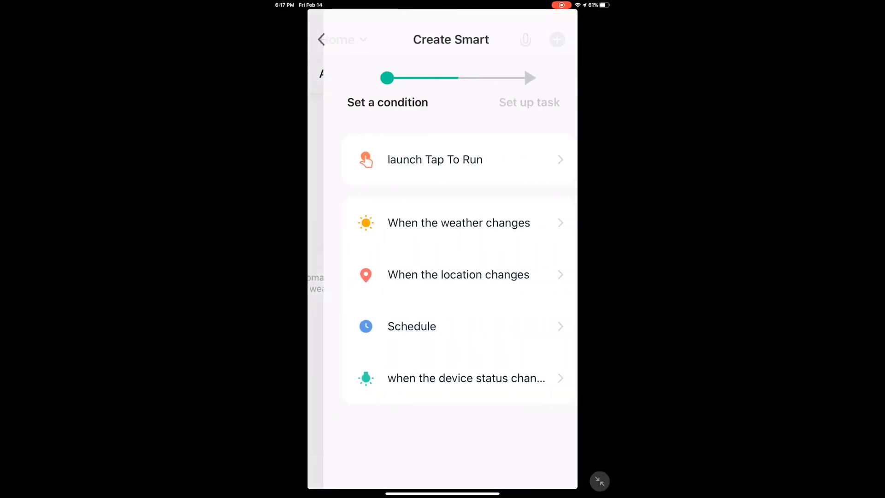
click(466, 378)
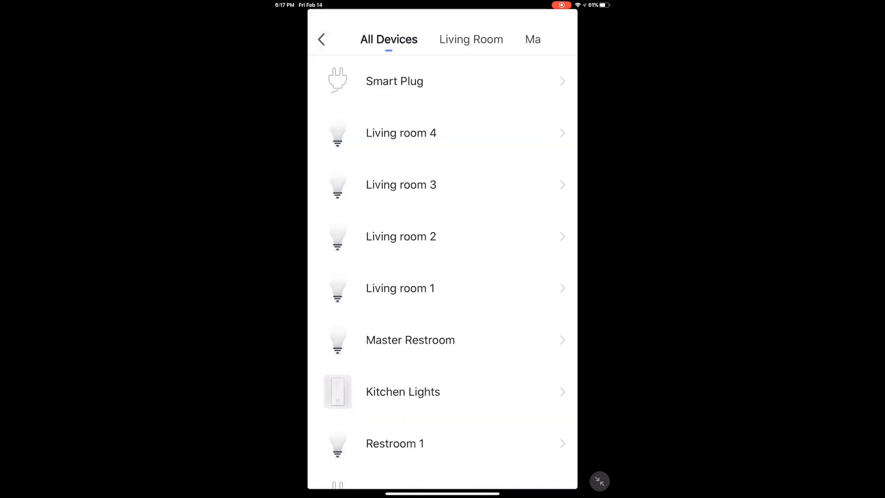
click(395, 82)
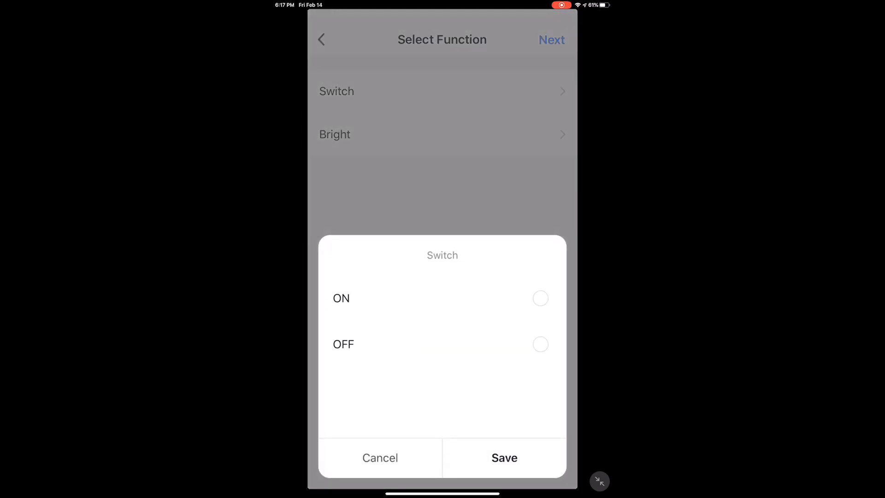
click(503, 457)
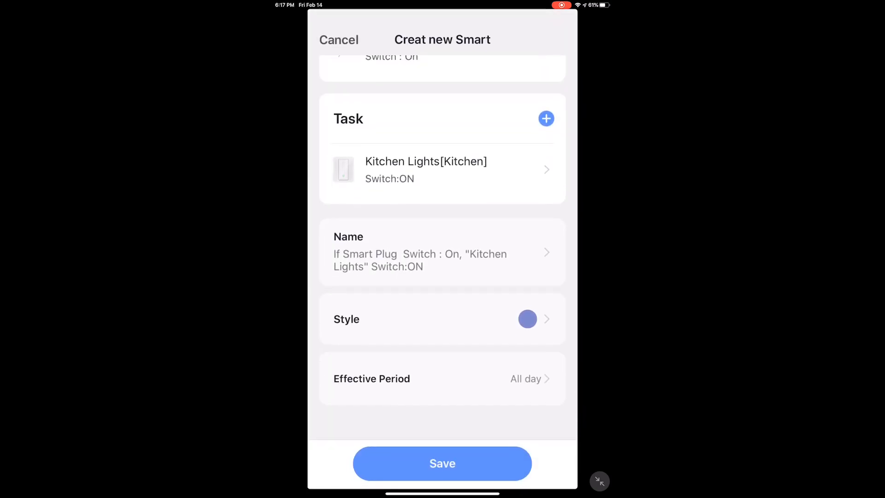
scroll(down, 3)
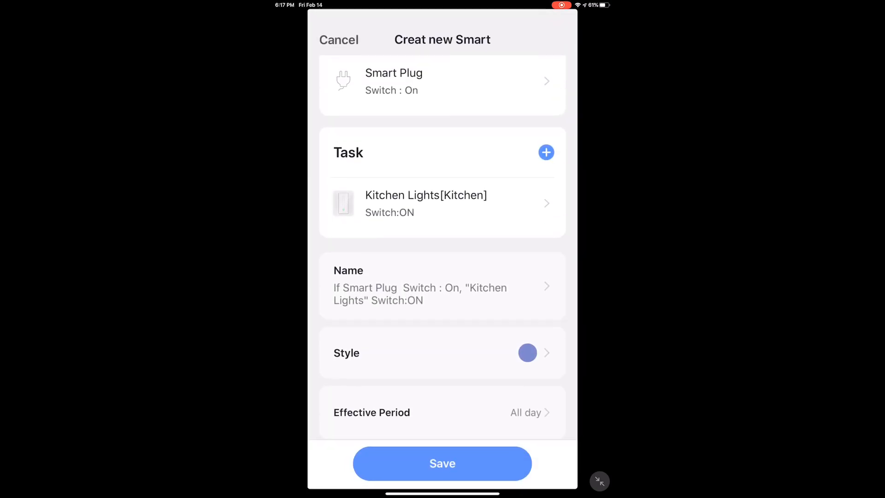
Step: Set the effective period to Night, save the automation and confirm to start using it
click(441, 412)
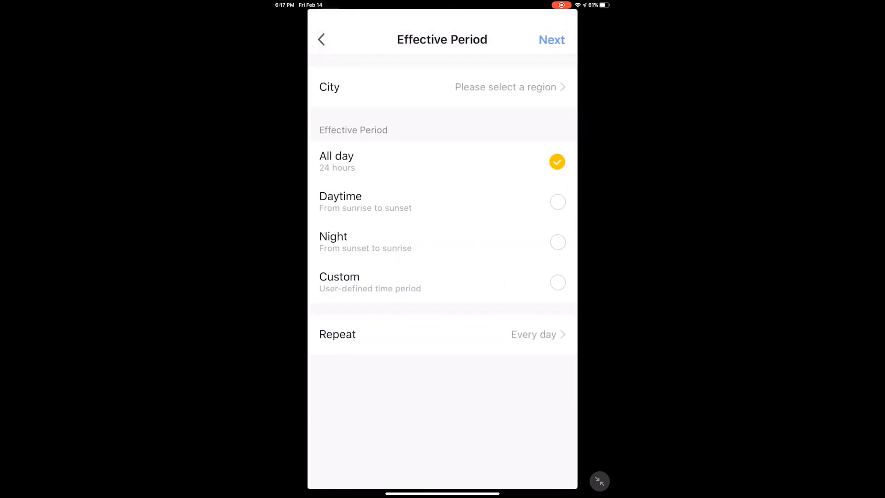
click(339, 276)
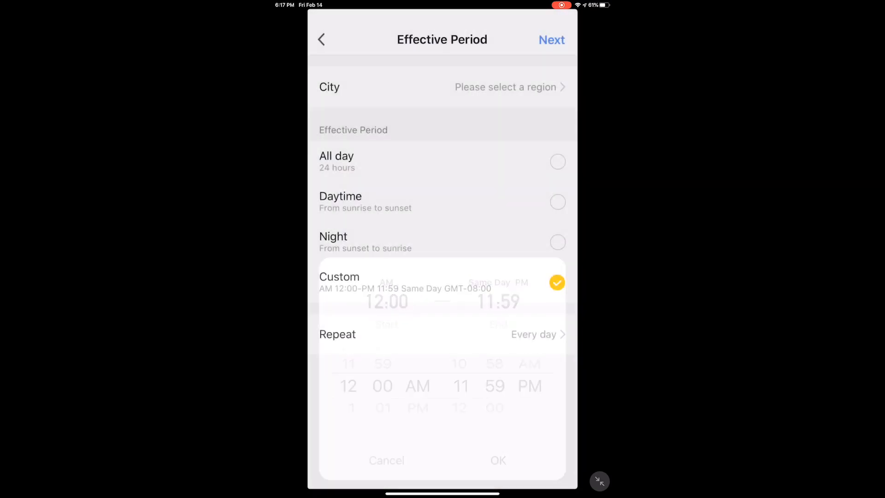
click(557, 242)
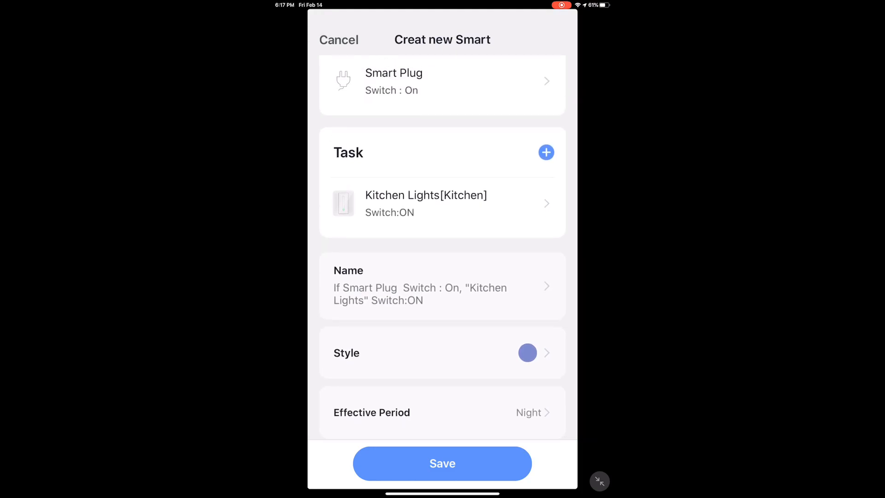
click(443, 463)
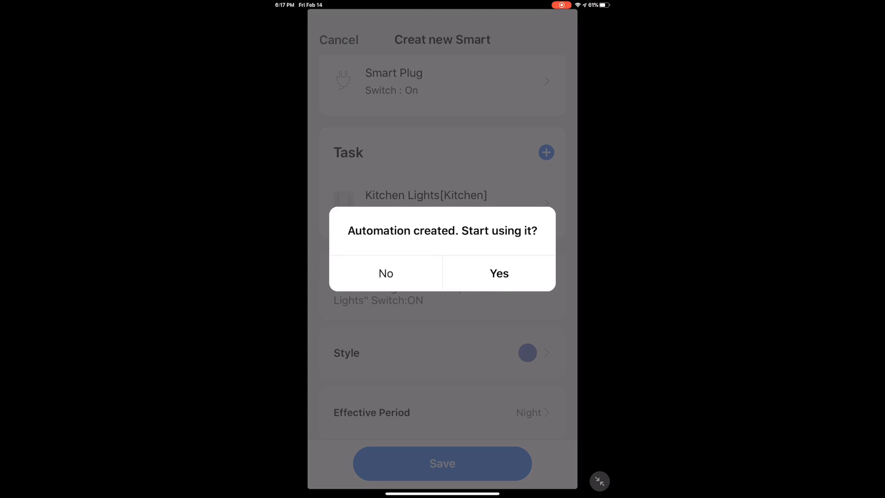
click(498, 273)
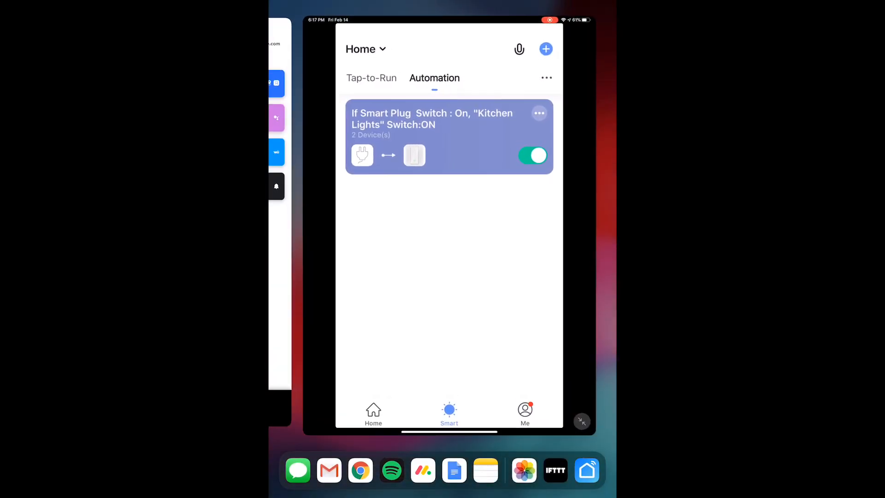
Step: Create a second automation triggered by Smart Plug switching OFF that turns Kitchen Lights off
click(545, 48)
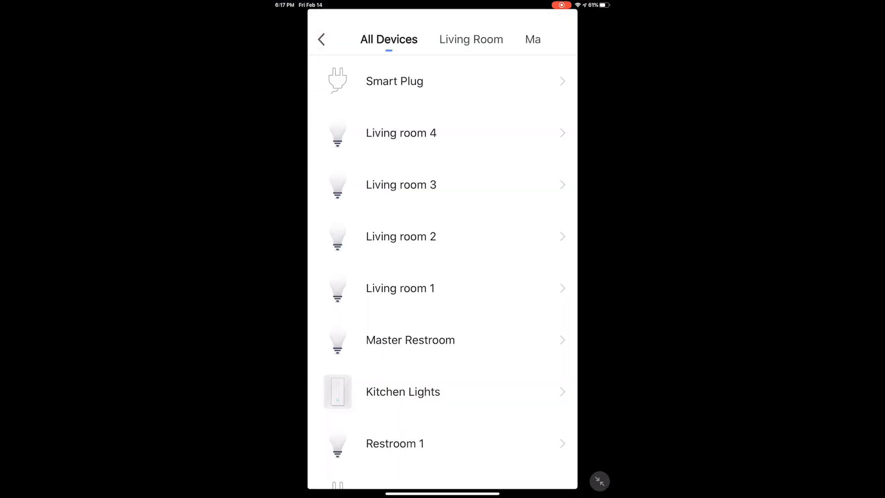
click(402, 391)
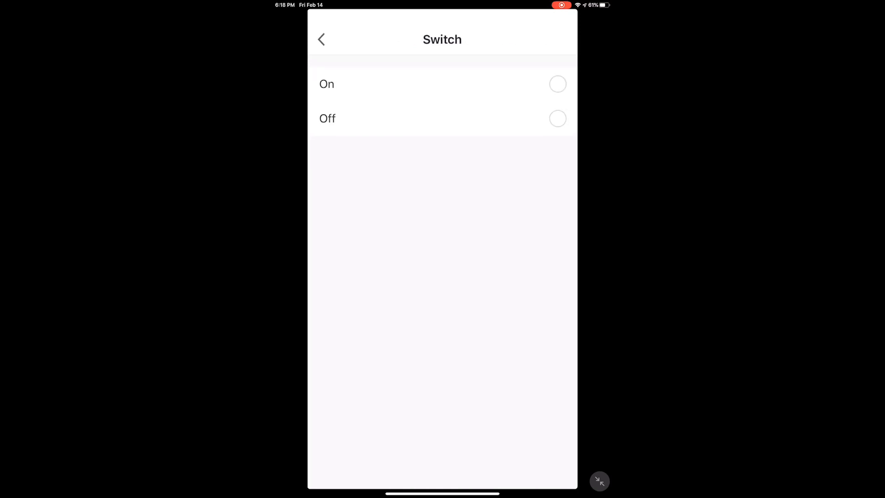
click(558, 118)
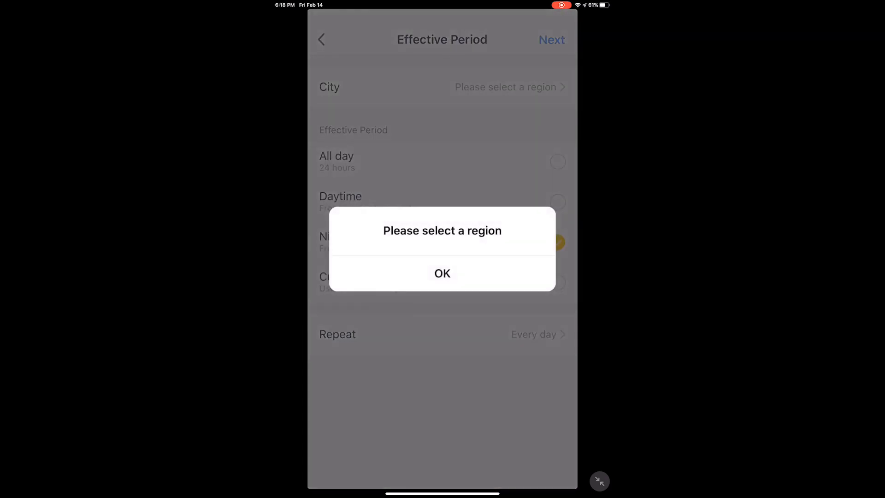
click(442, 273)
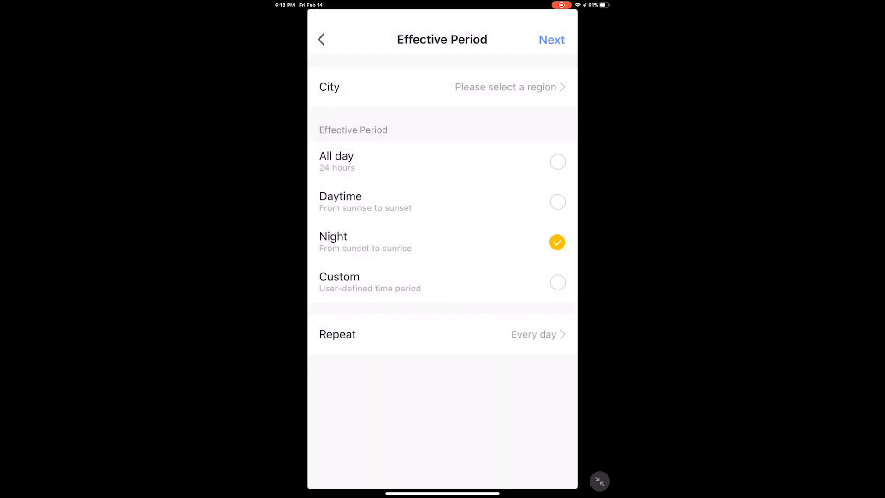
Step: Keep the effective period All day, save the automation and start using it
click(557, 161)
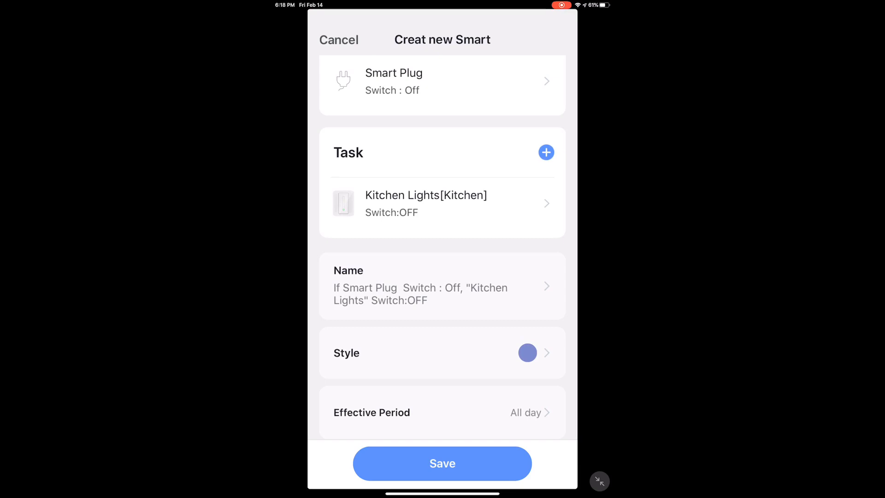
click(442, 463)
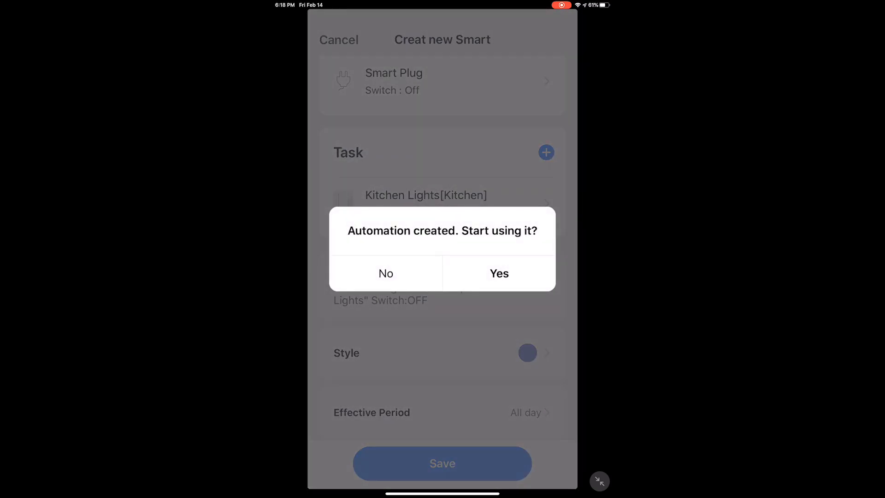
click(499, 273)
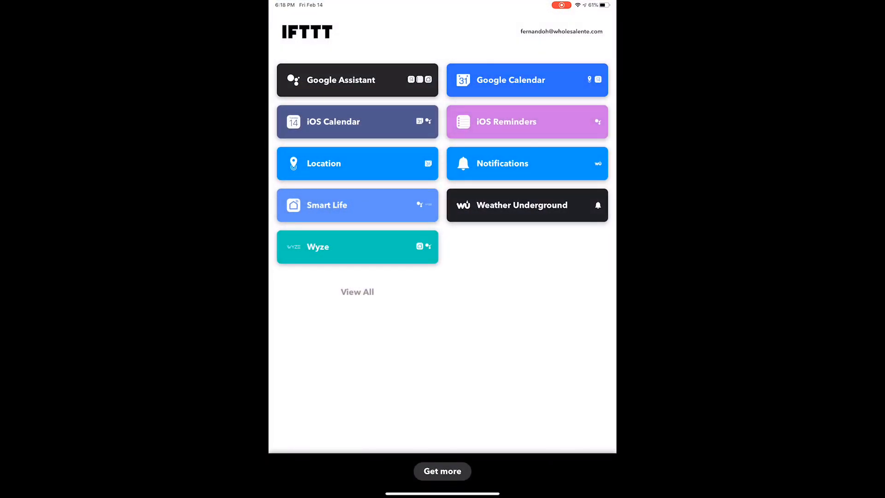
Step: Create an applet from scratch with Wyze trigger 'Motion Sensor detects motion' on Kitchen Sensor
click(442, 470)
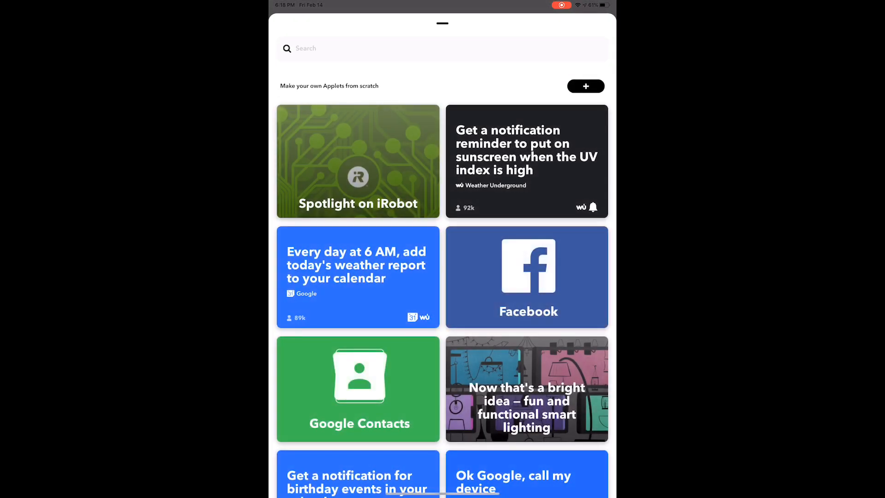
click(585, 86)
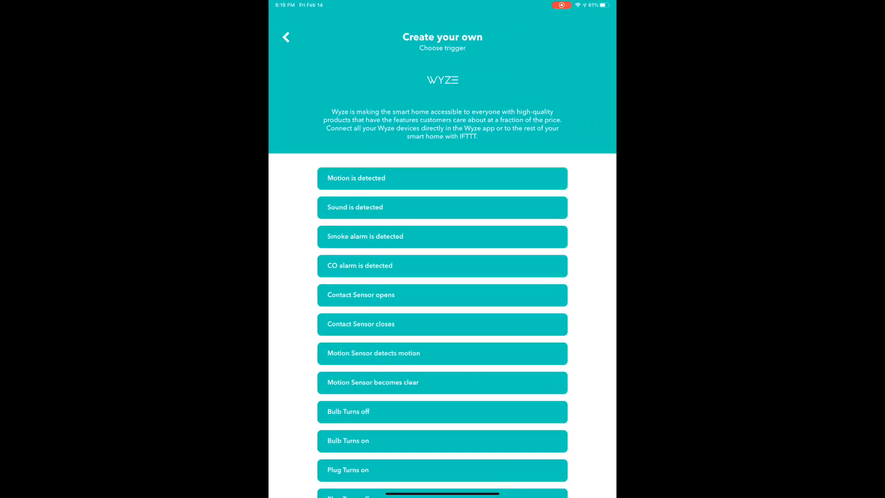
click(442, 353)
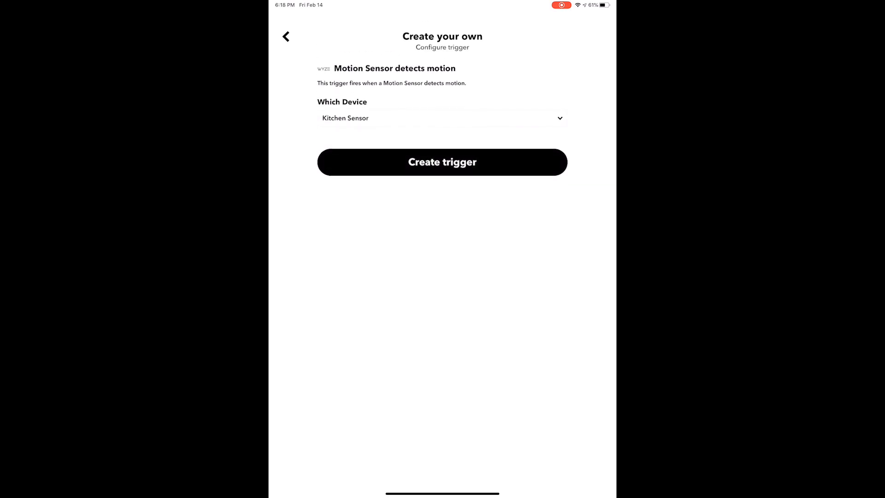
click(441, 162)
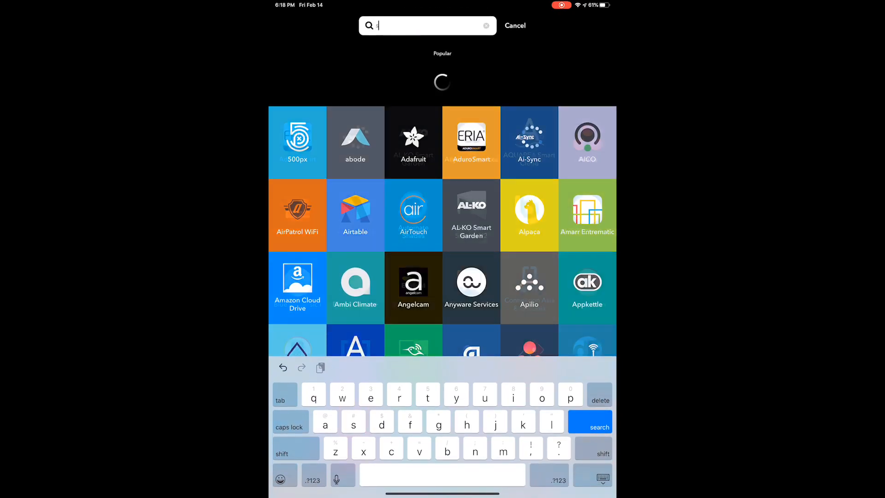
Step: Add the Smart Life 'Turn on' action targeting Smart Plug
text(smart li)
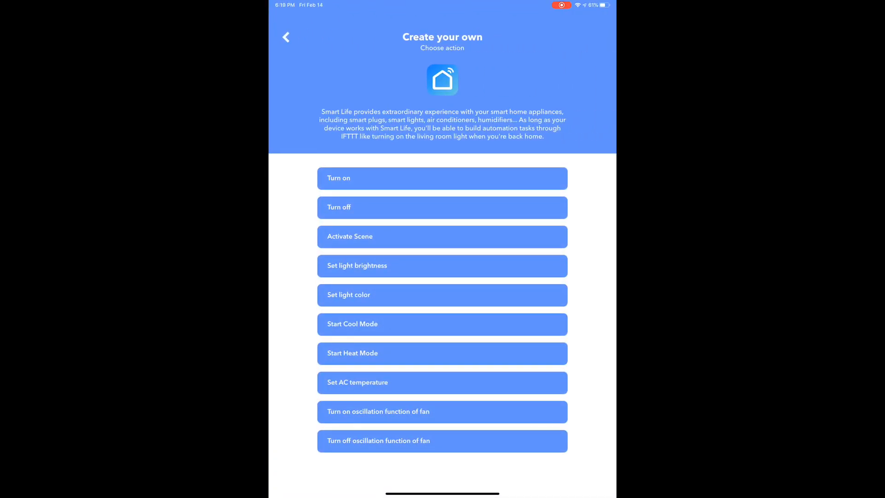
click(442, 177)
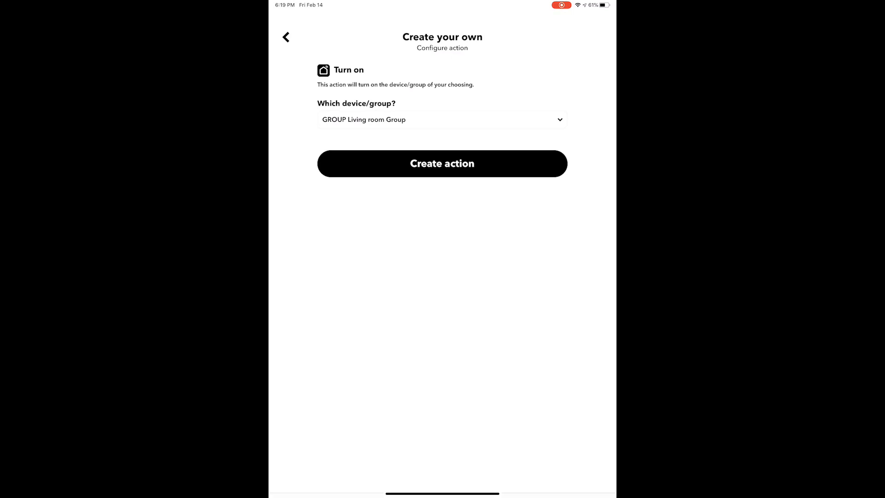
click(442, 119)
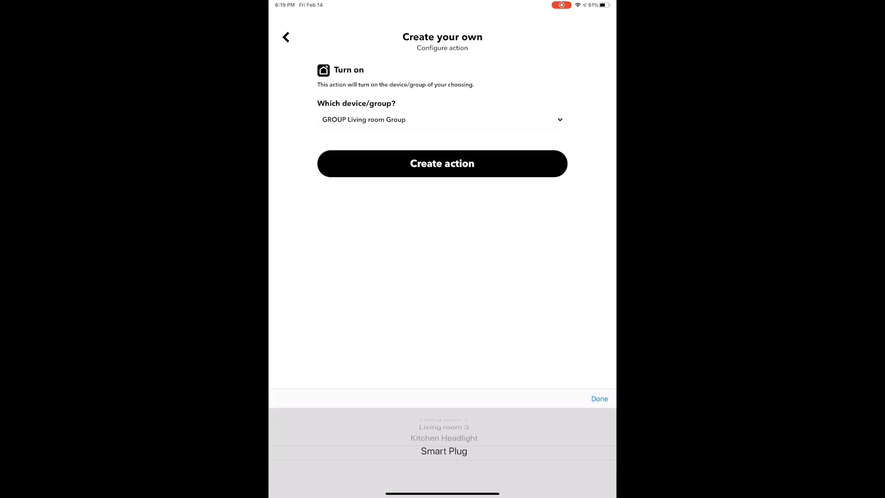
click(444, 450)
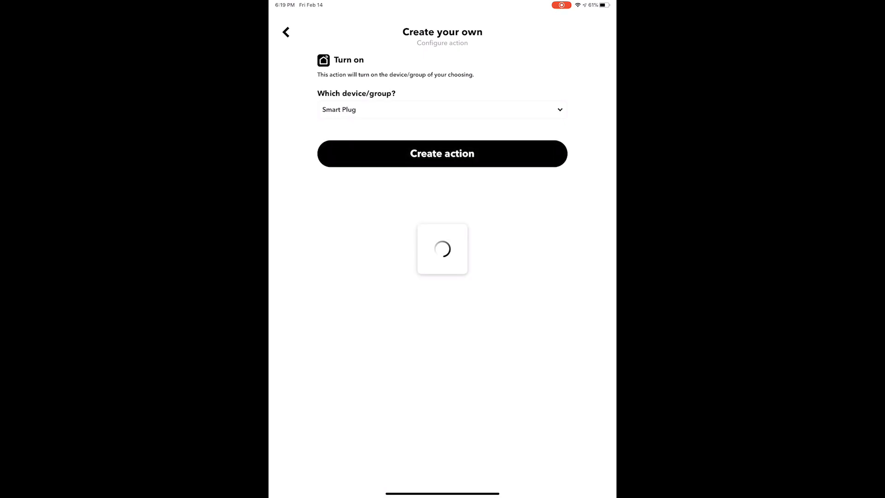
click(443, 153)
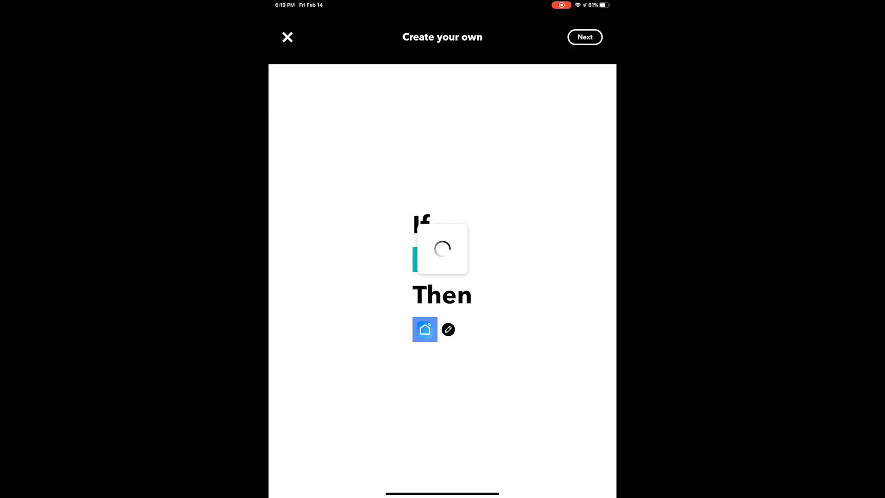
Step: Continue to the applet preview and begin editing its title
click(584, 37)
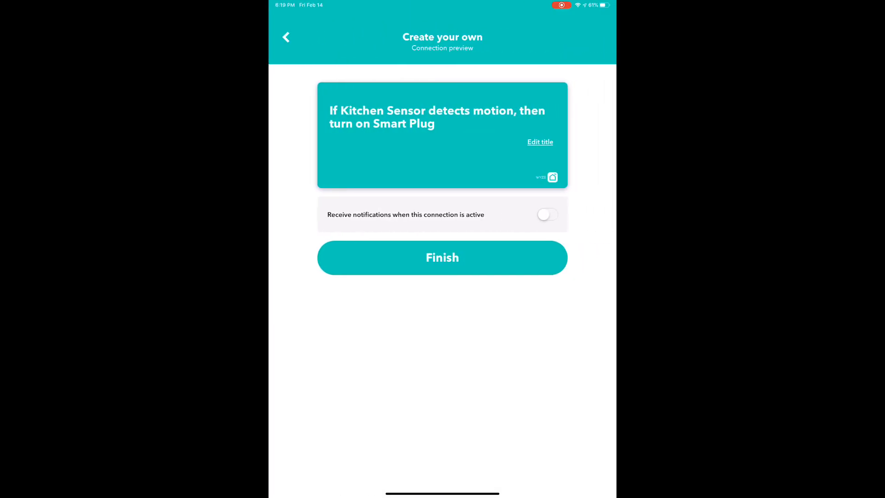
click(540, 142)
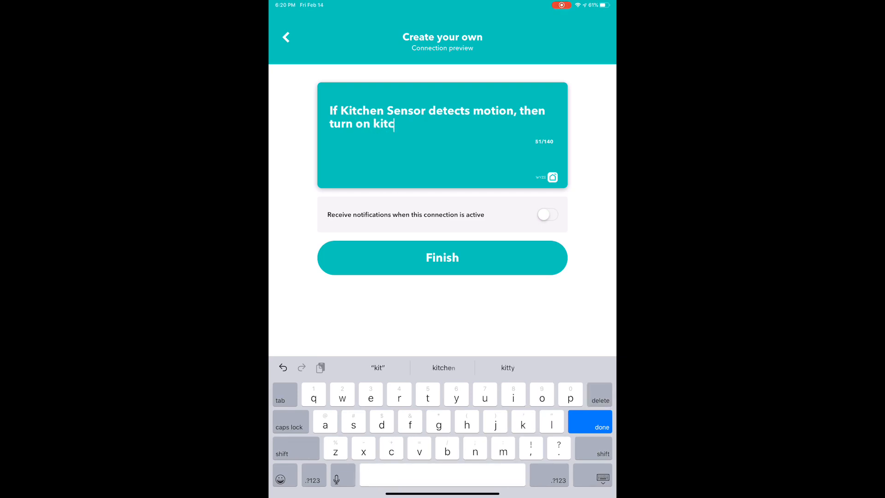
Step: Retitle the applet about kitchen lights needing the smart plug, enable notifications and finish it
text(hen light)
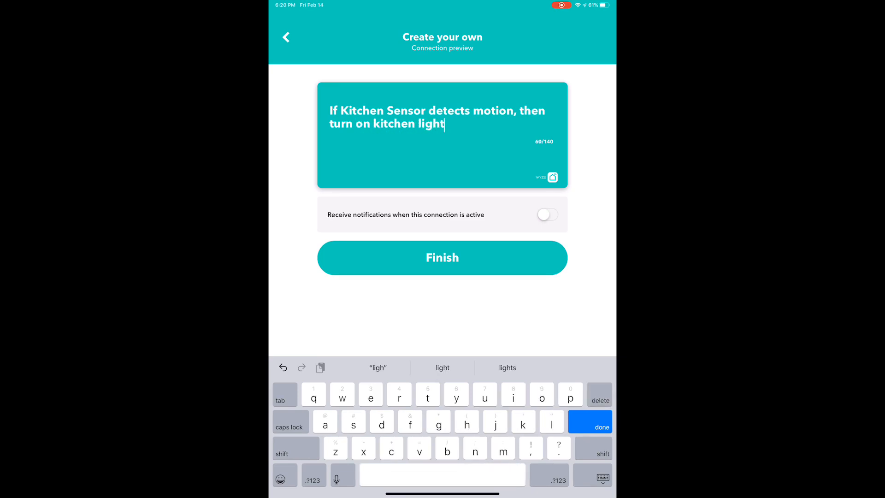
text(s (need)
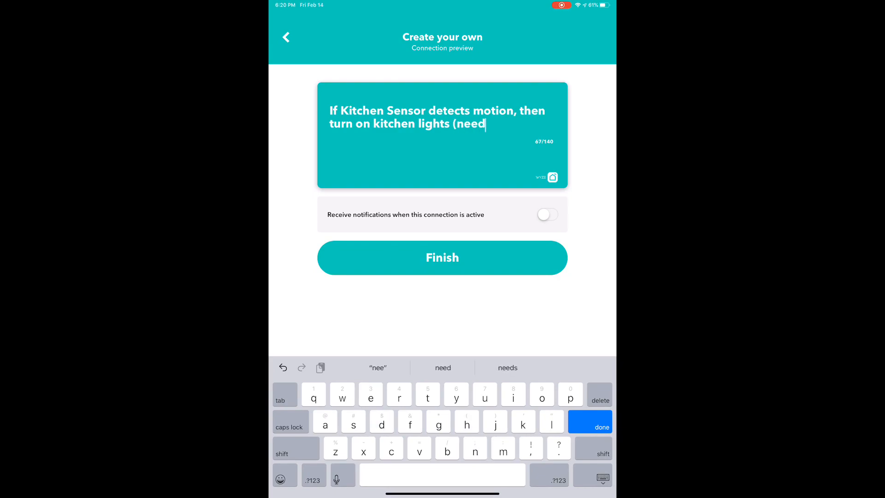
text(smart plug and smart life autom)
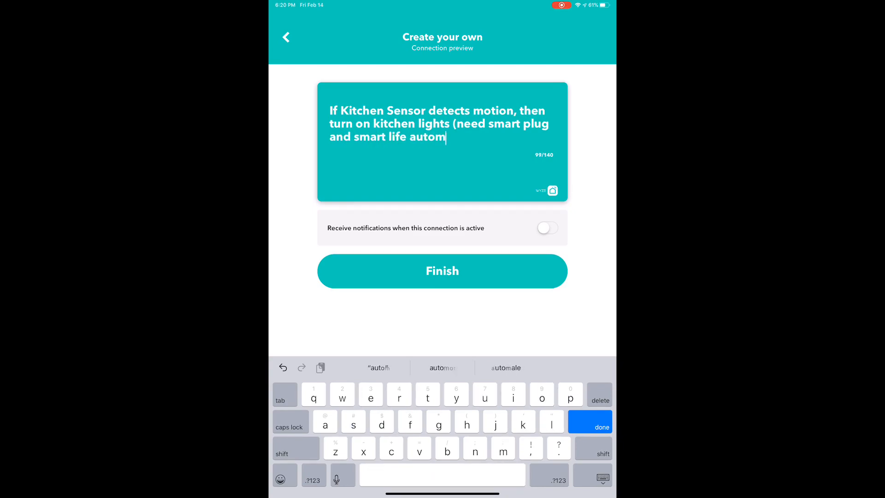
text(ations)
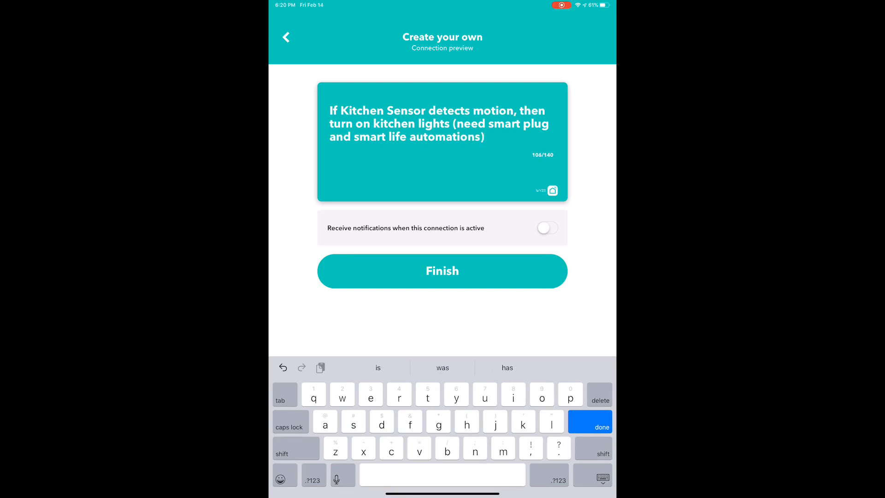
click(548, 228)
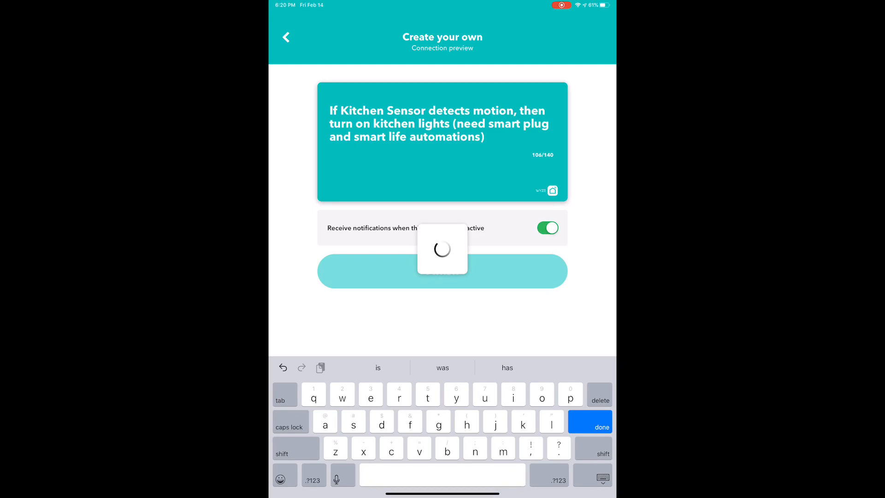
click(441, 271)
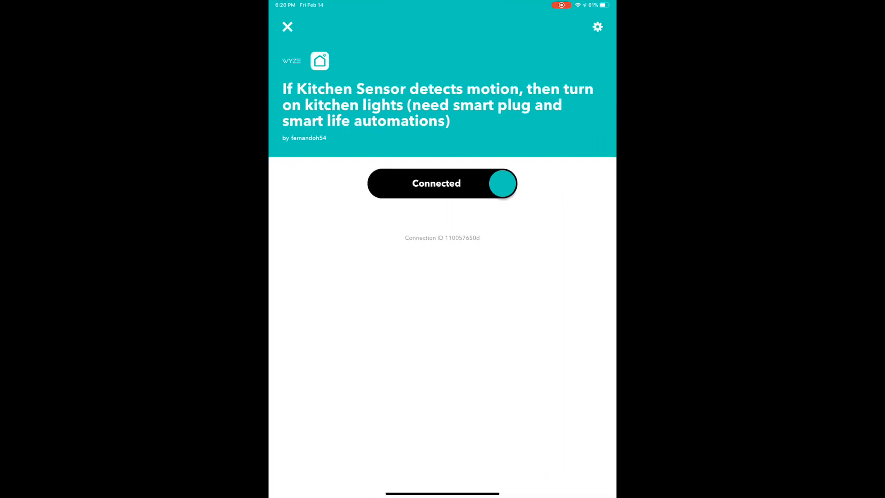
Step: Start a new applet with Wyze trigger 'Motion Sensor becomes clear' on Kitchen Sensor
click(286, 27)
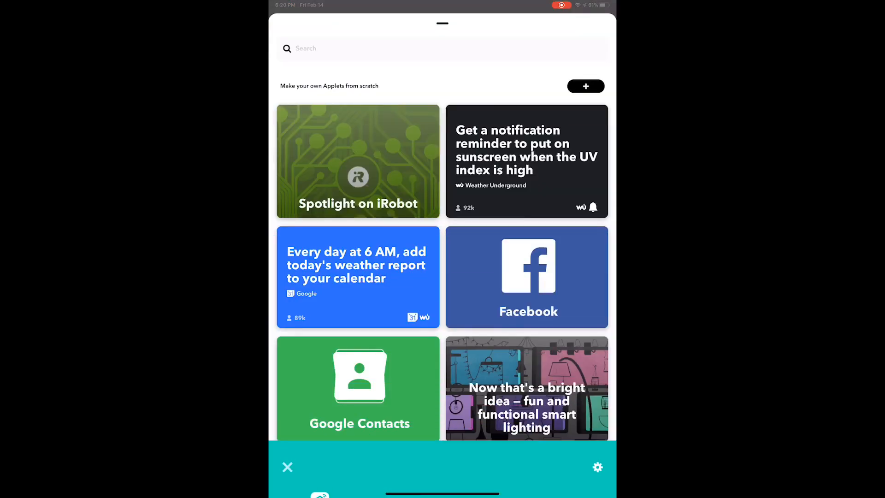
click(586, 87)
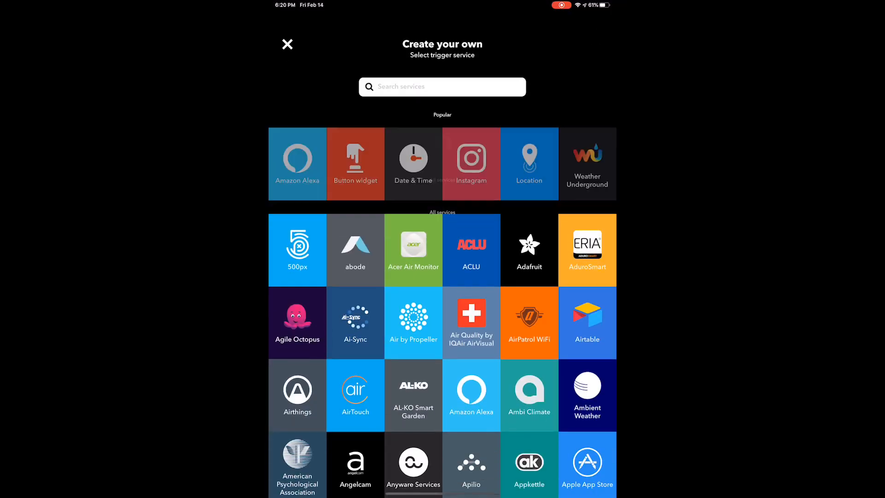
text(wy)
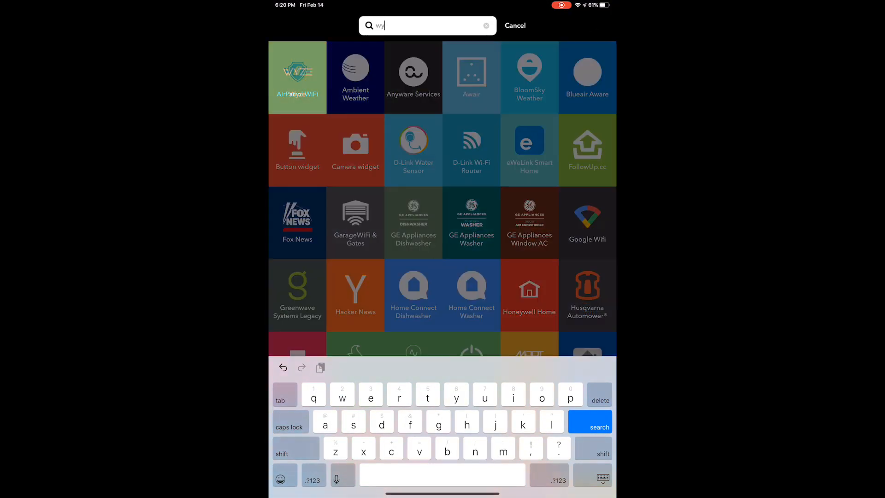
click(297, 76)
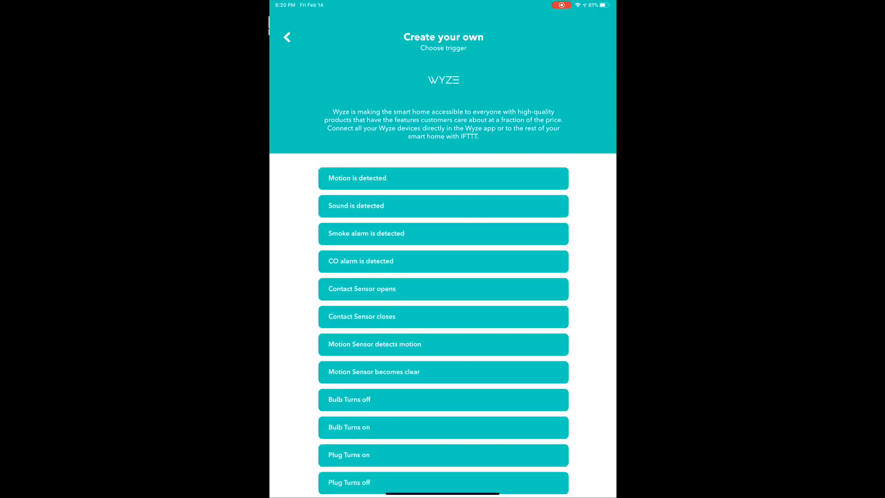
scroll(down, 3)
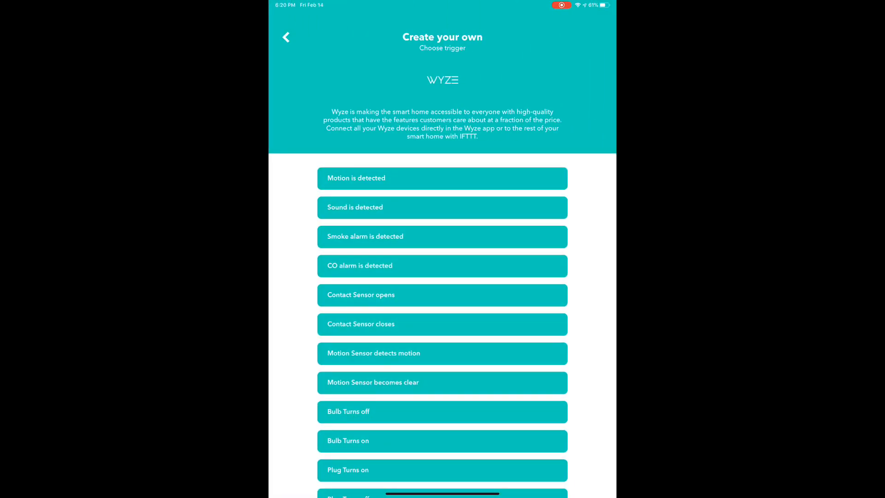
click(441, 381)
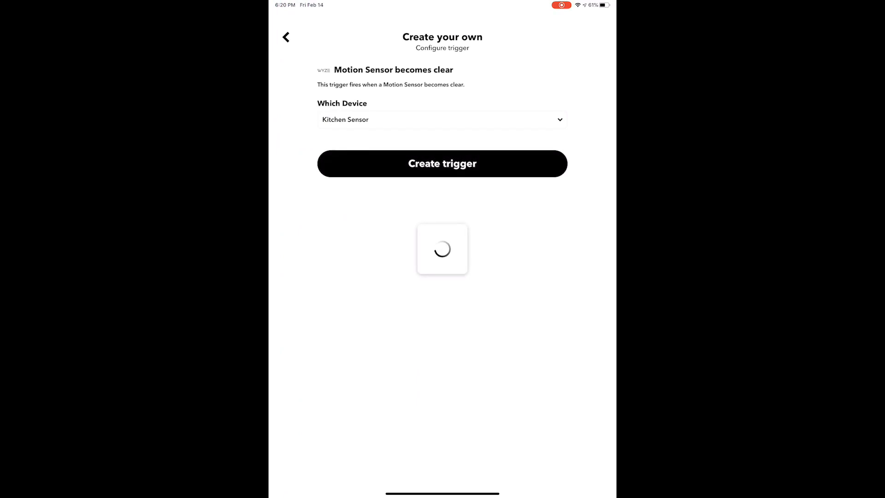
click(442, 164)
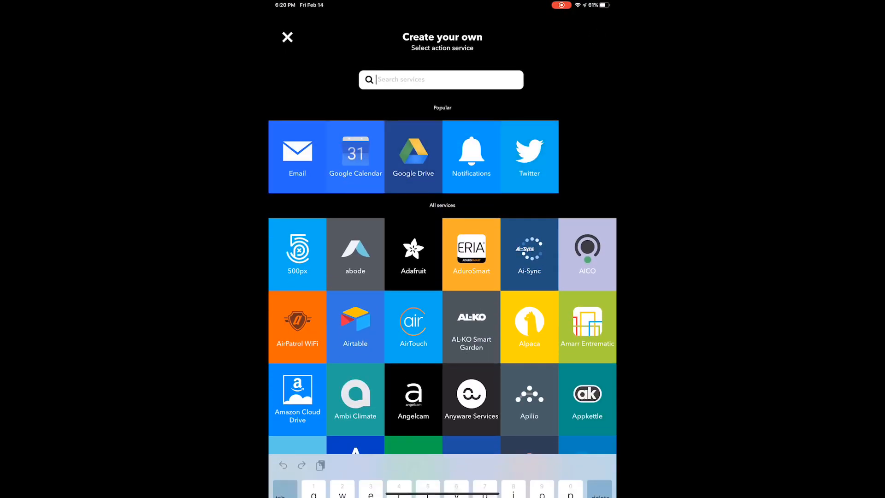
Step: Add the Smart Life 'Turn off' action targeting Smart Plug
text(smart)
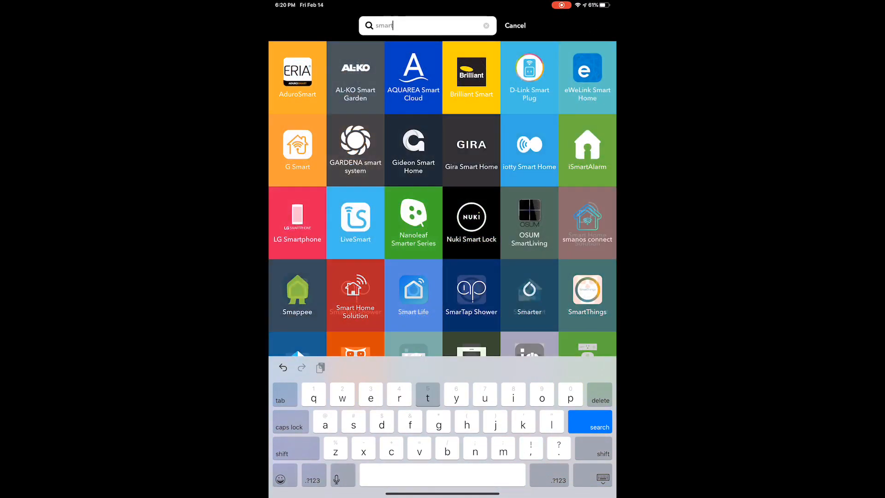
text(li)
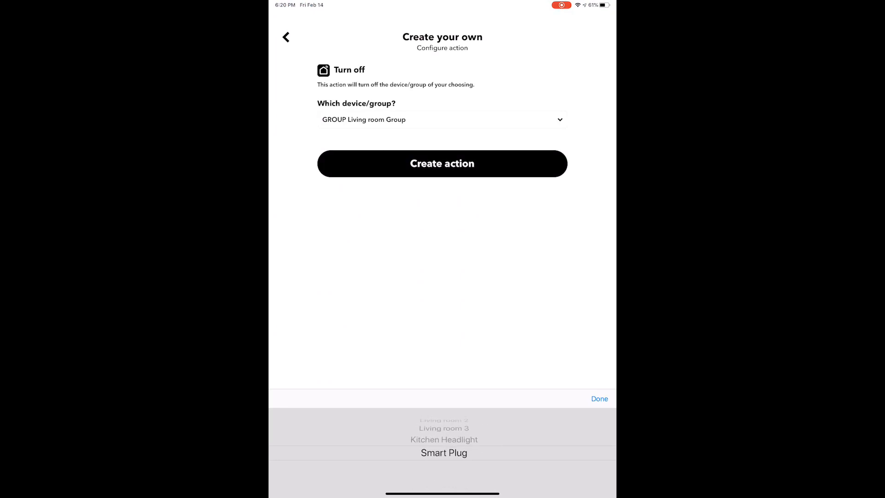
click(442, 164)
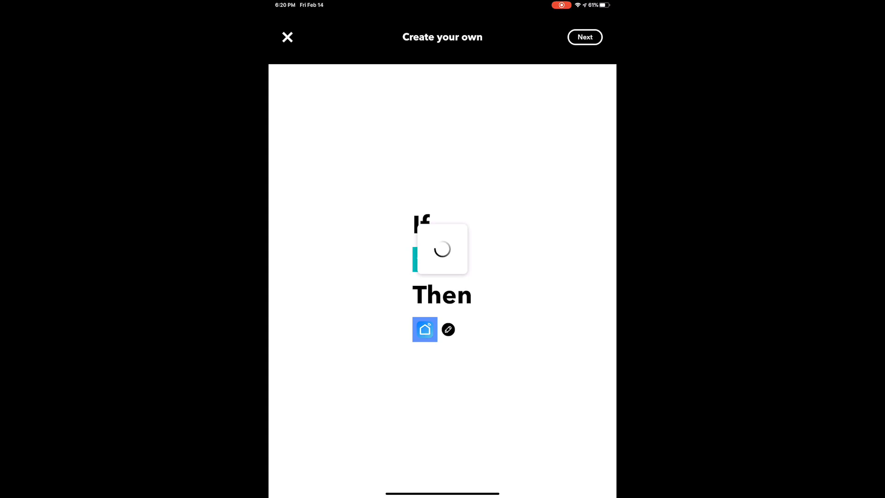
Step: Retitle the applet as Kitchen lights off, noting it requires the smart plug and smart automations
click(584, 37)
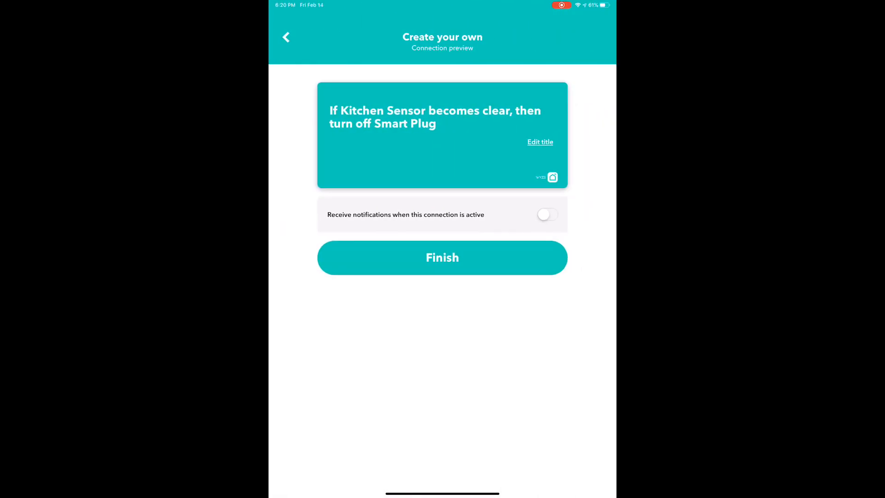
click(540, 141)
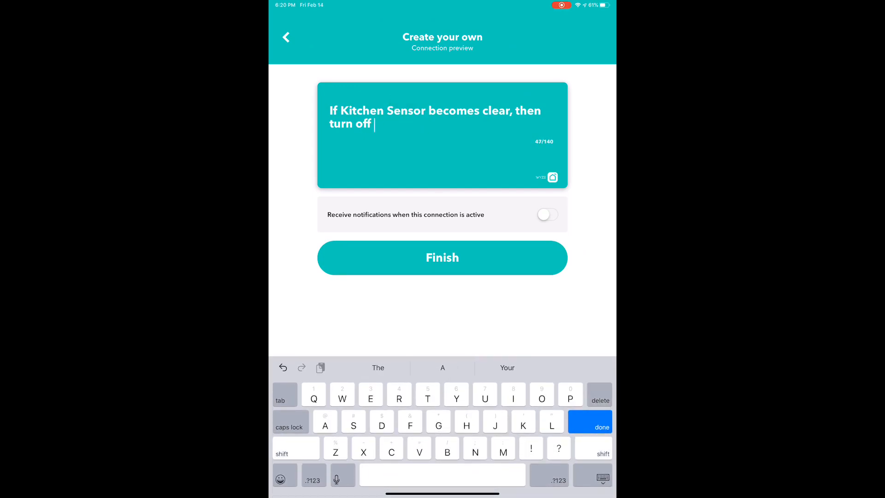
text(Kitchen lights ()
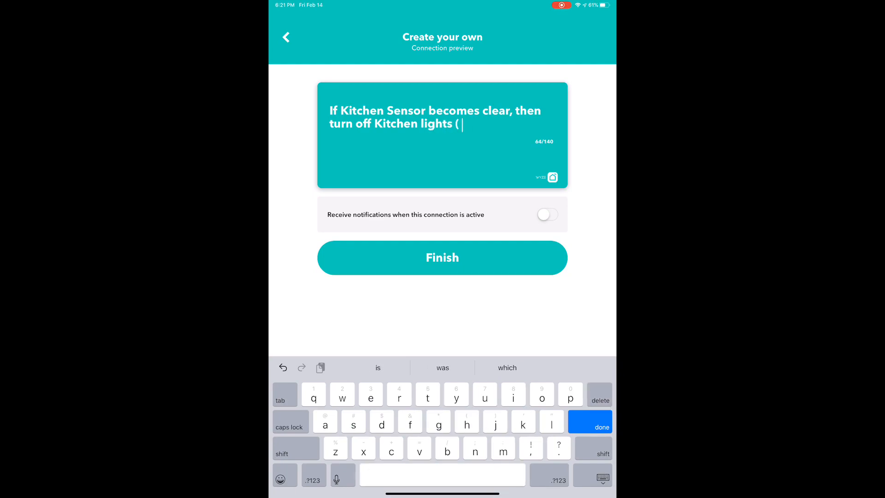
text(requires)
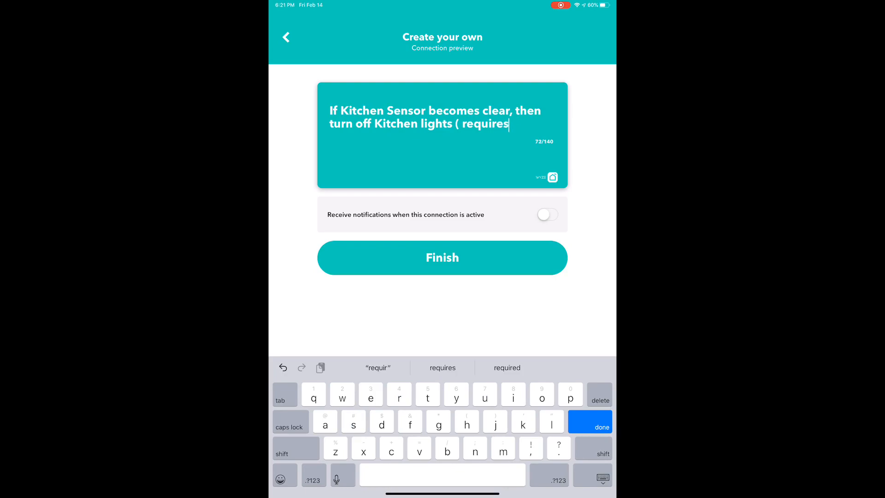
text(smart)
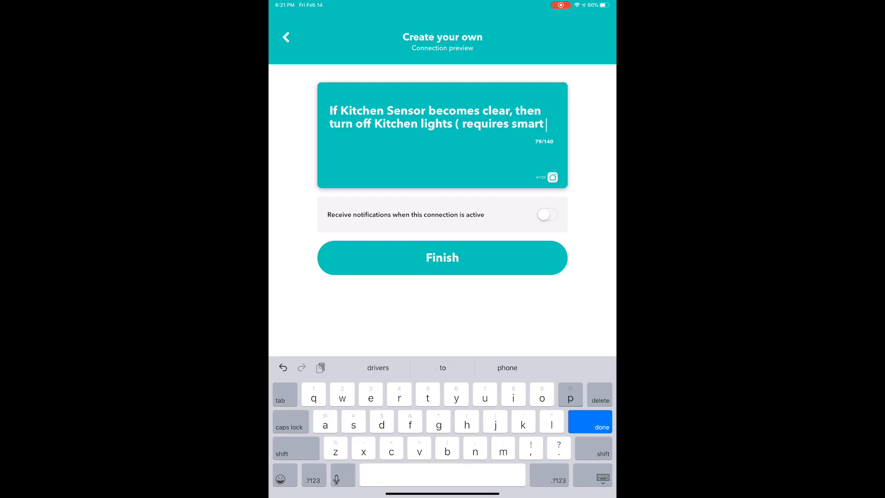
text(plug an)
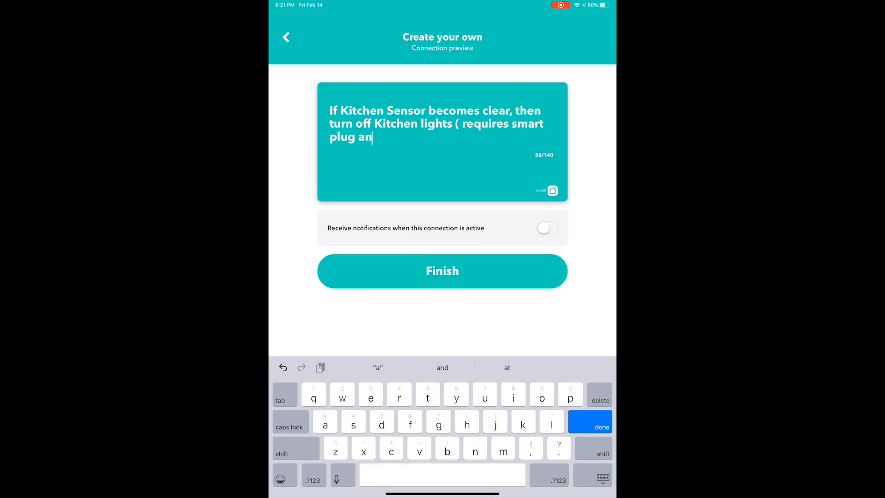
text(d smart life a)
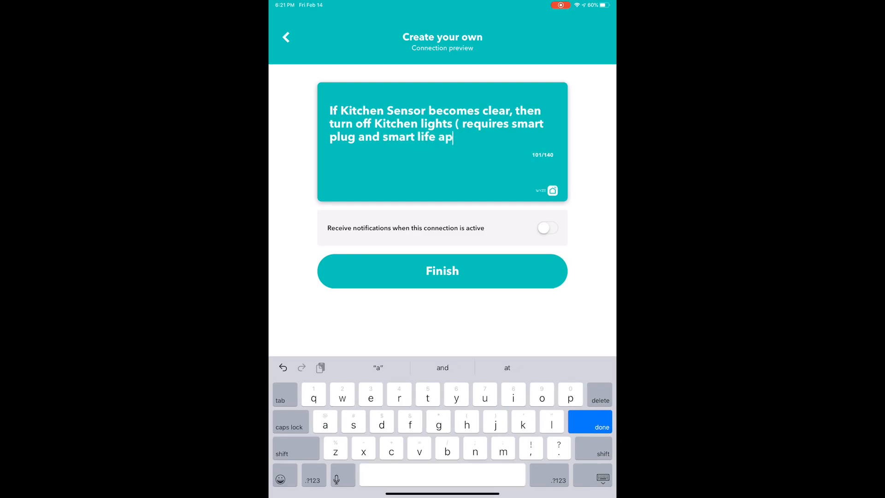
Step: Finish typing the title's '(...automations)' note and enable notifications for the applet
text(p autono)
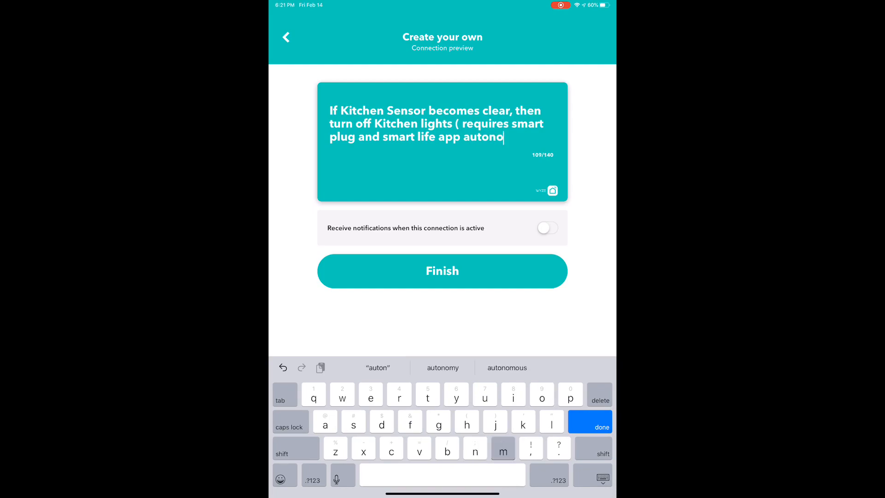
text(mations)
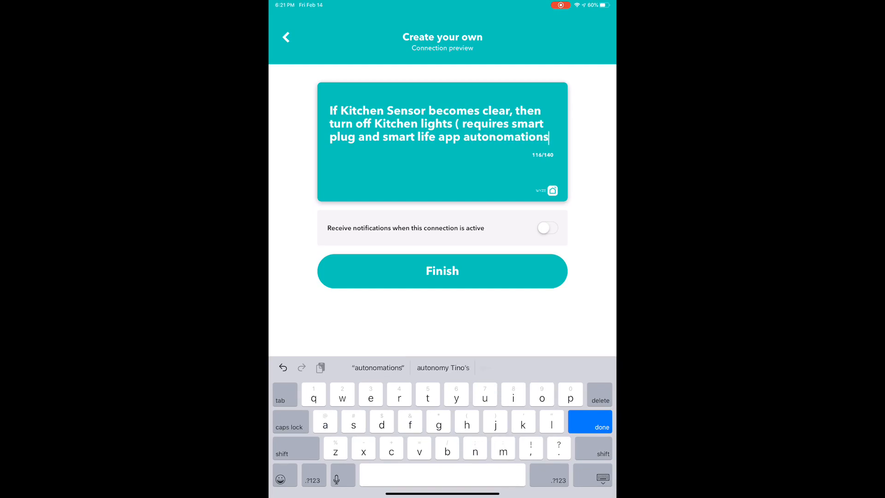
text())
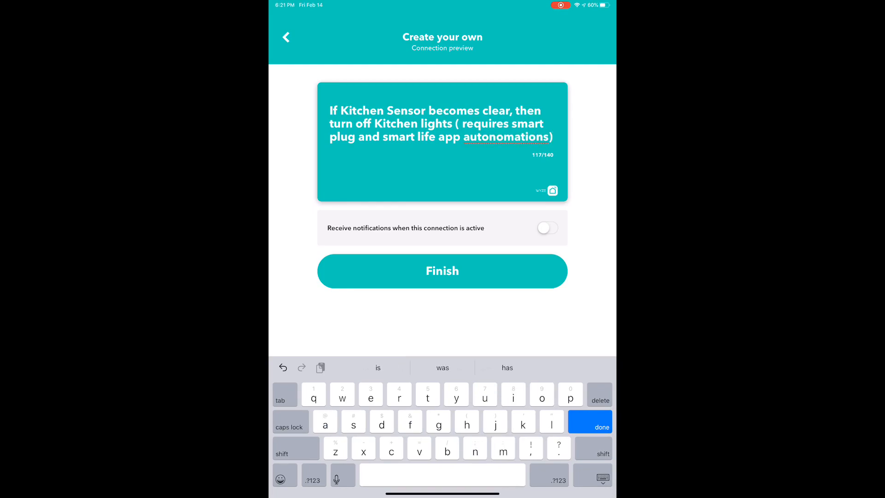
click(547, 228)
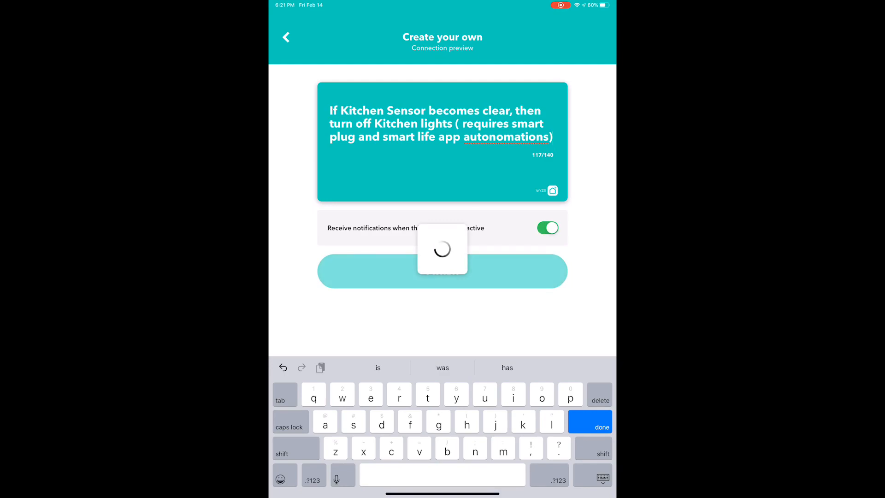